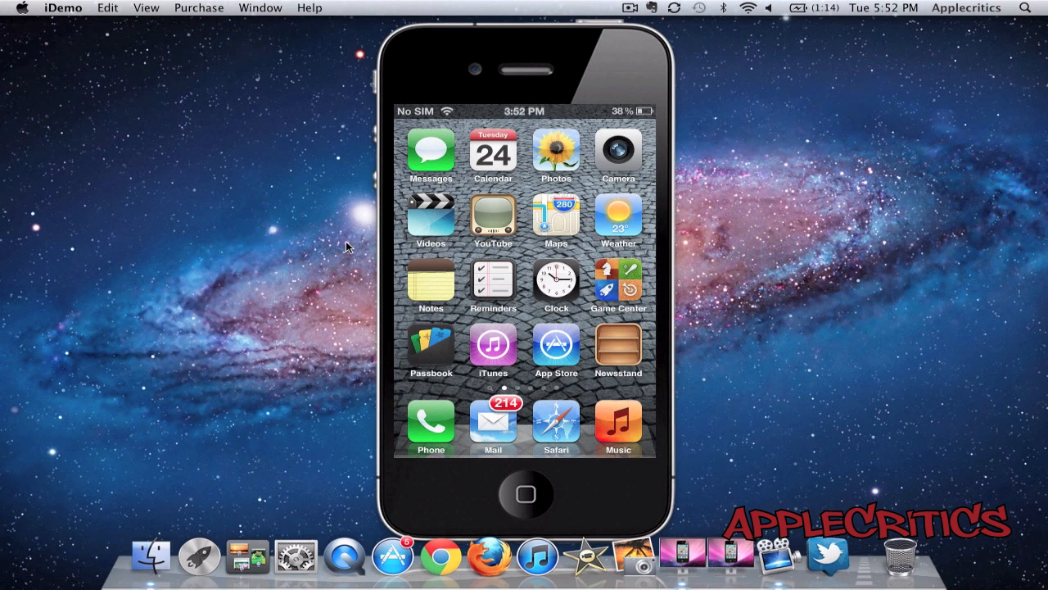
Scroll through Settings and open Safari's settings, showing Bing as the current search engine
{"action": "scroll", "scroll_direction": "left", "scroll_amount": 3}
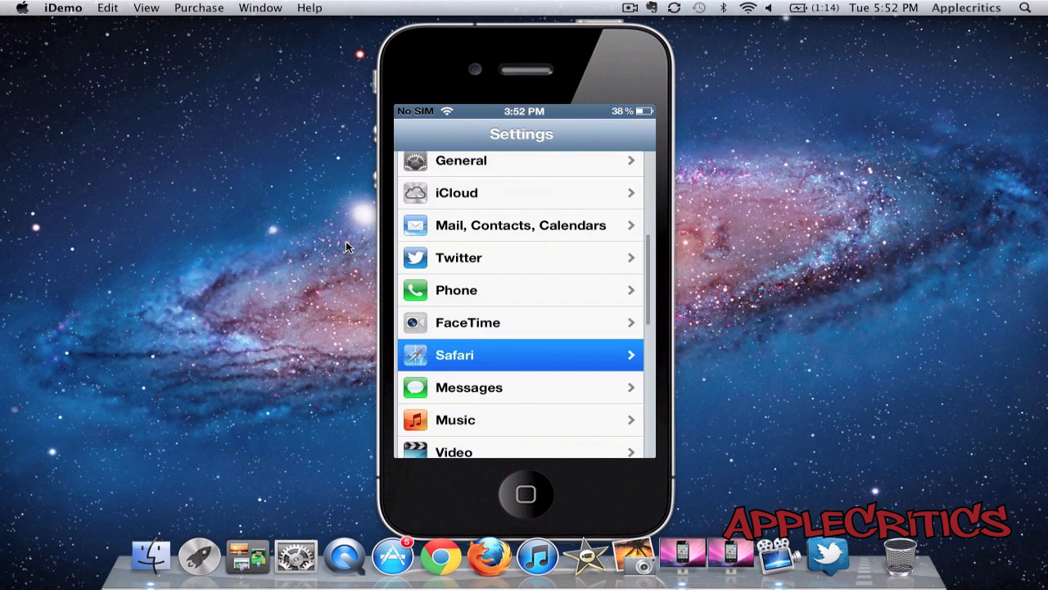
{"action": "left_click", "coordinate": [521, 354]}
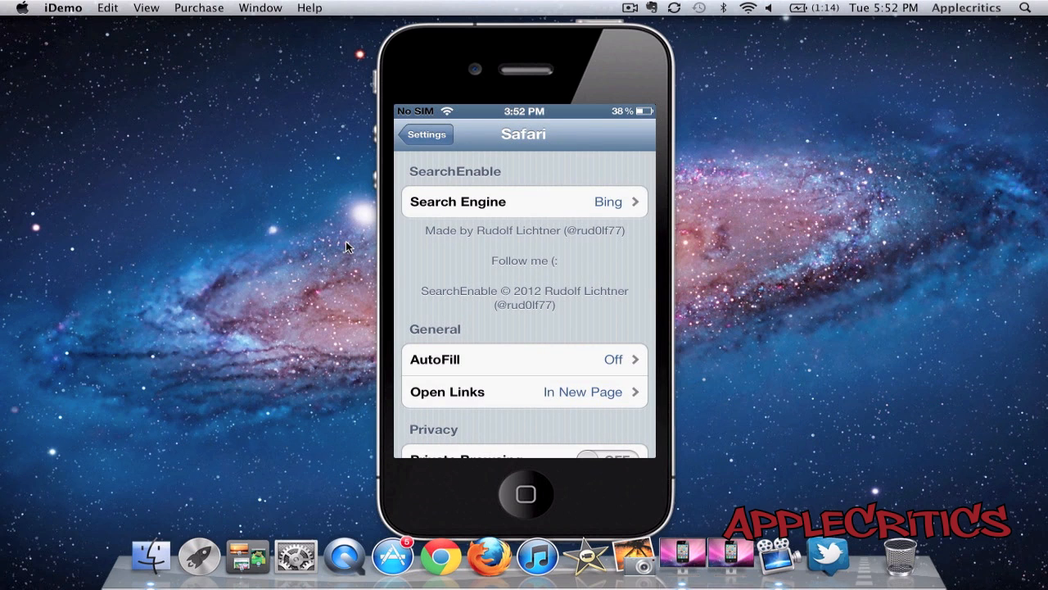
View the Search Engine list (Google, Yahoo!, Bing, Ask) with Bing chosen
{"action": "left_click", "coordinate": [525, 201]}
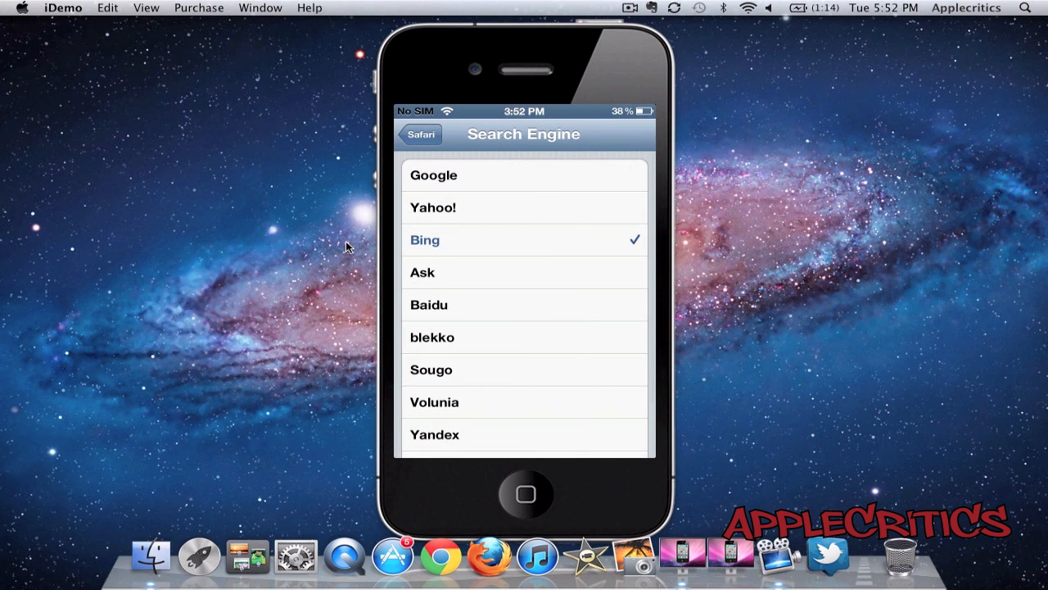
{"action": "scroll", "scroll_direction": "down", "scroll_amount": 3}
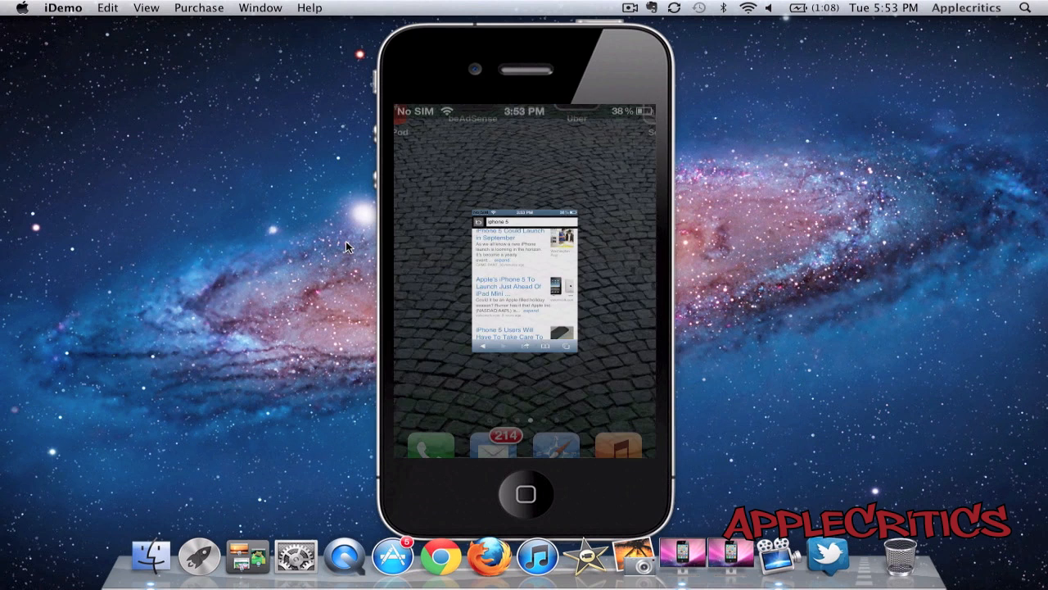
Choose Ask as the search engine and scroll through Ask.com results for 'siri'
{"action": "left_click", "coordinate": [528, 495]}
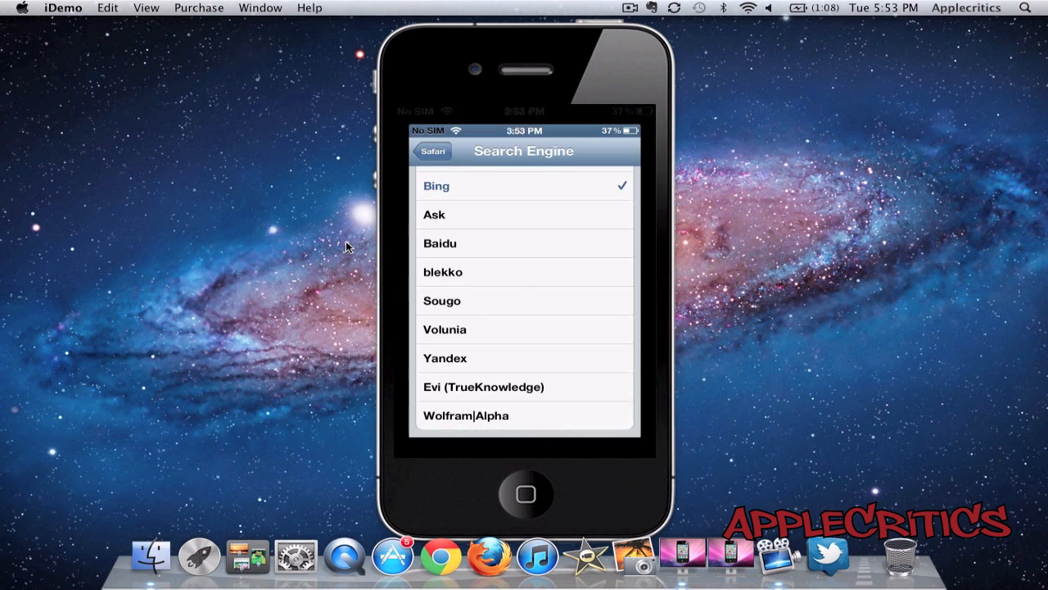
{"action": "left_click", "coordinate": [524, 214]}
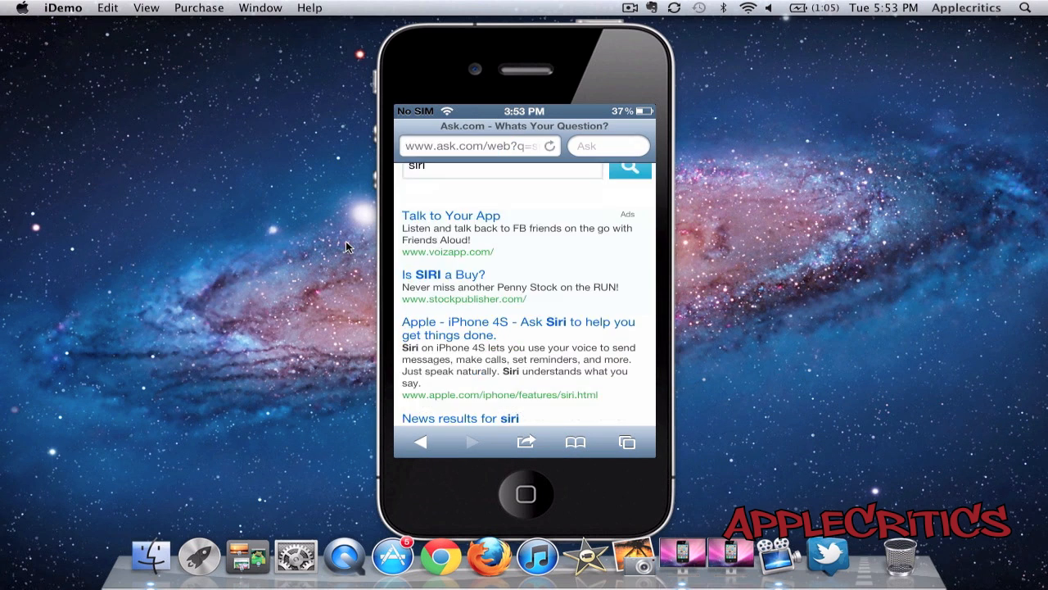
{"action": "scroll", "scroll_direction": "down", "scroll_amount": 3}
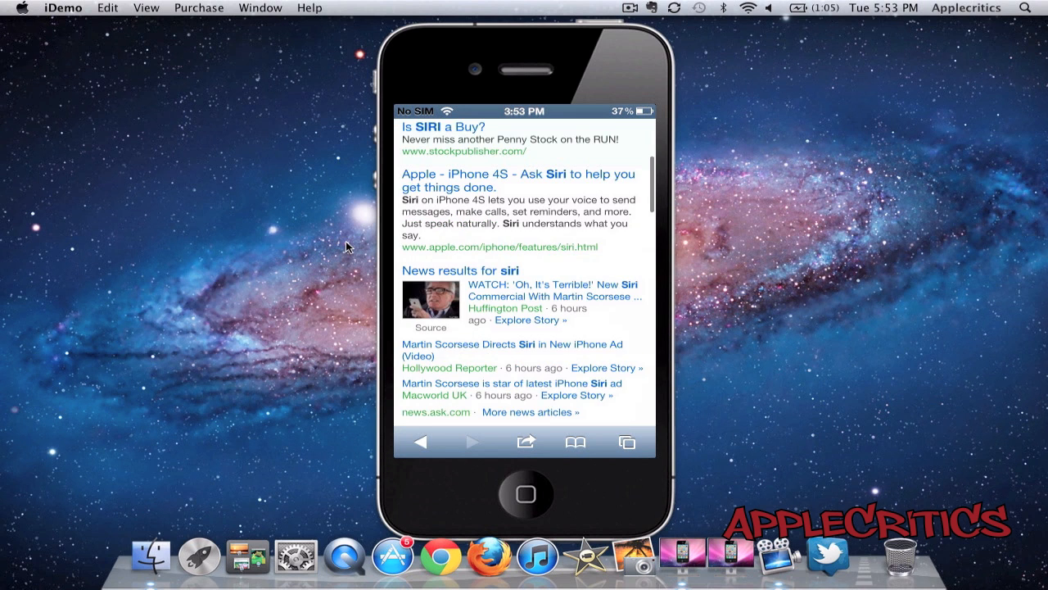
{"action": "scroll", "scroll_direction": "down", "scroll_amount": 3}
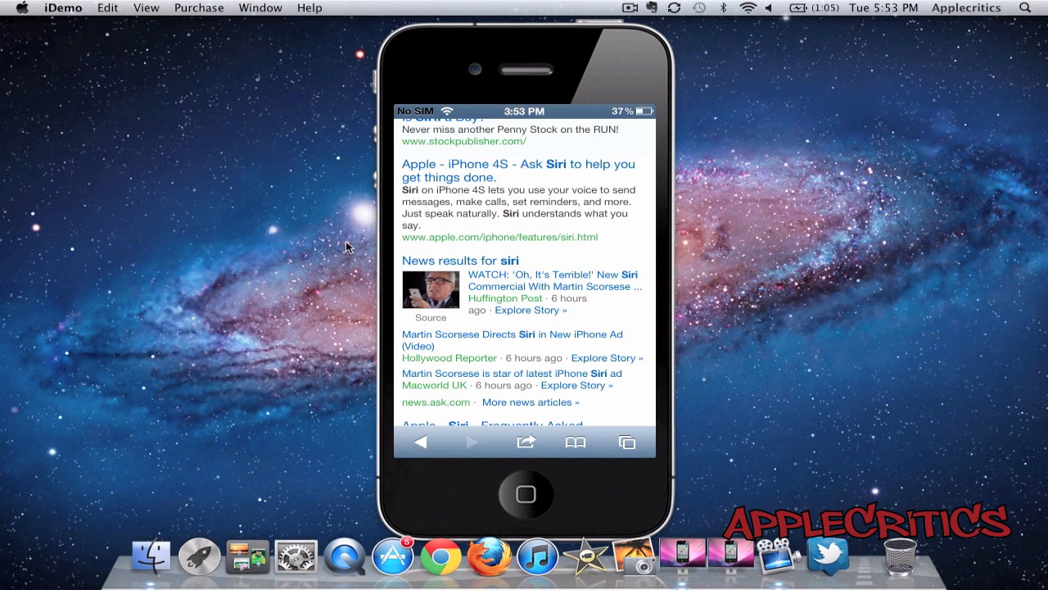
Exit Safari back to the home screen app grid
{"action": "left_click", "coordinate": [524, 495]}
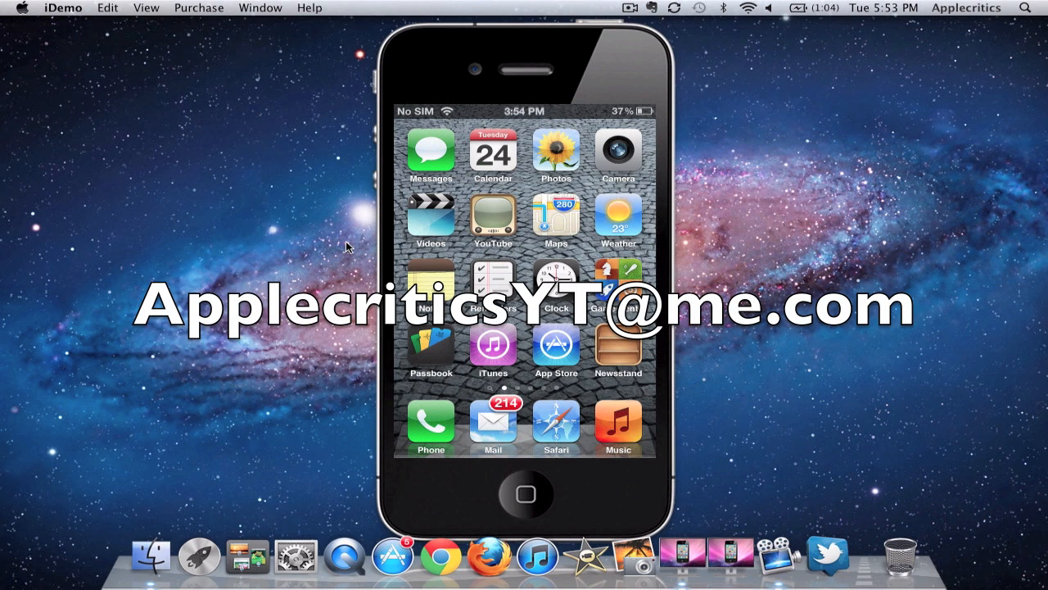
{"action": "mouse_move", "coordinate": [327, 262]}
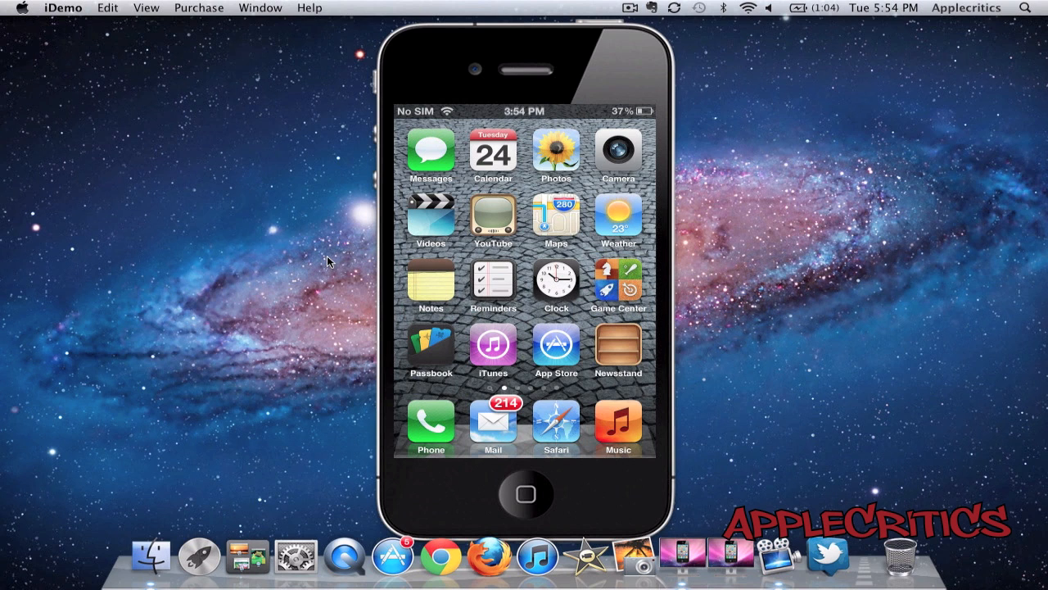
{"action": "mouse_move", "coordinate": [572, 5]}
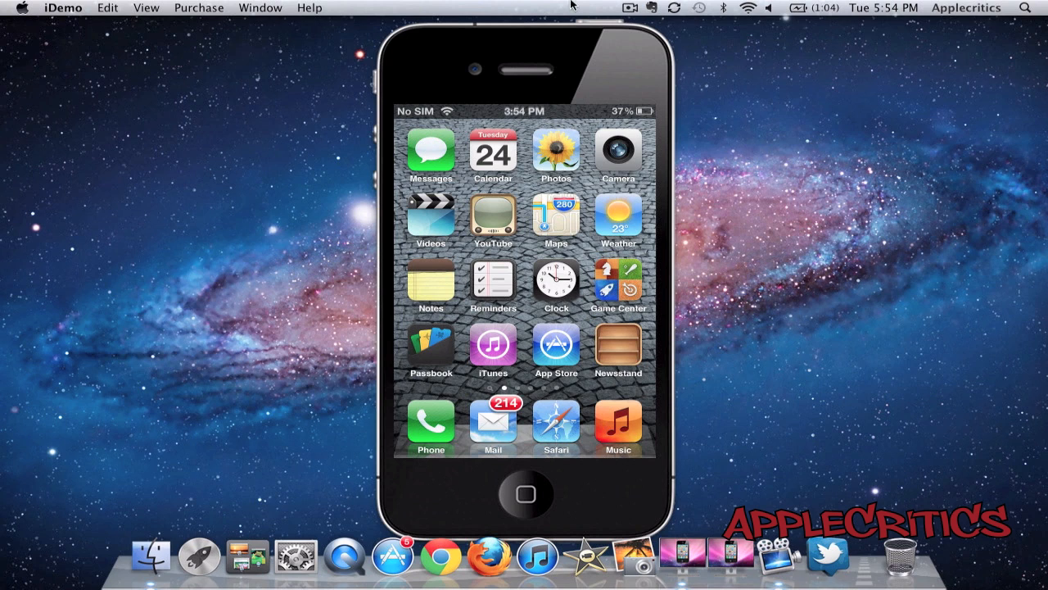